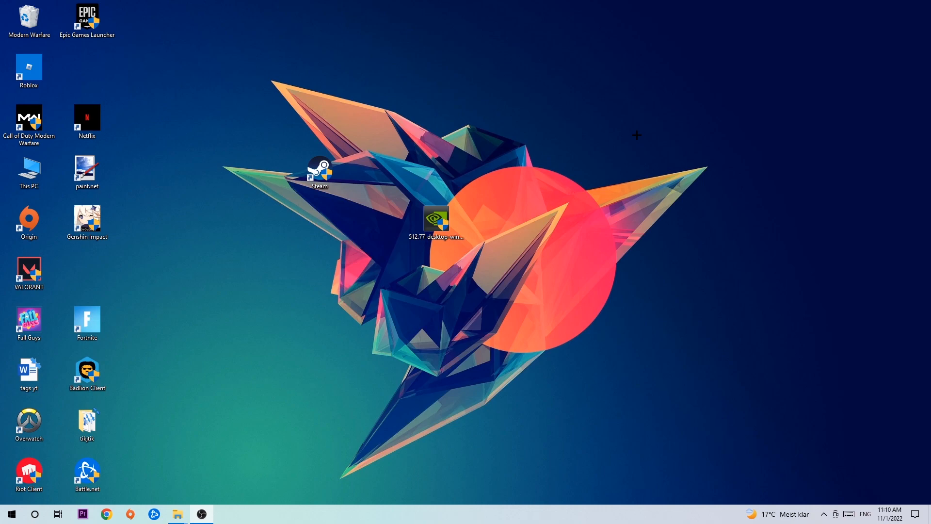
{"action": "mouse_move", "coordinate": [404, 521]}
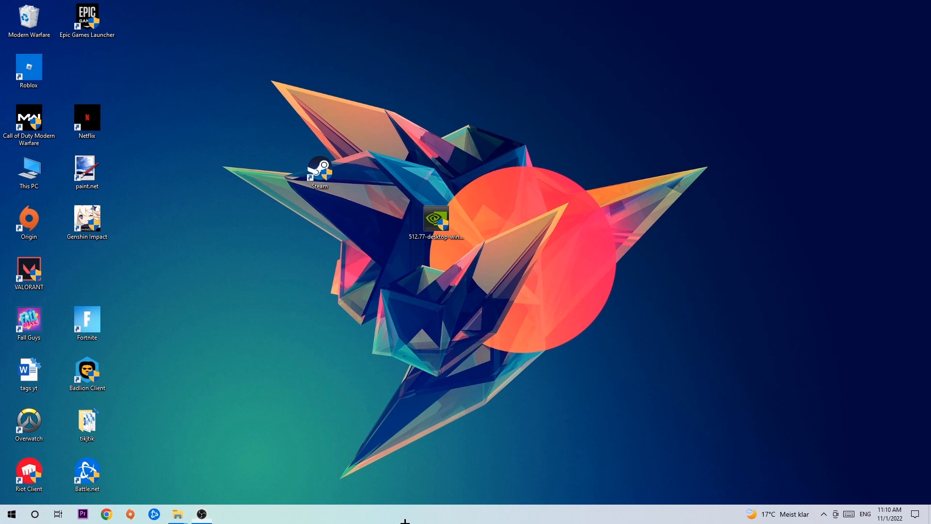
{"action": "mouse_move", "coordinate": [414, 449]}
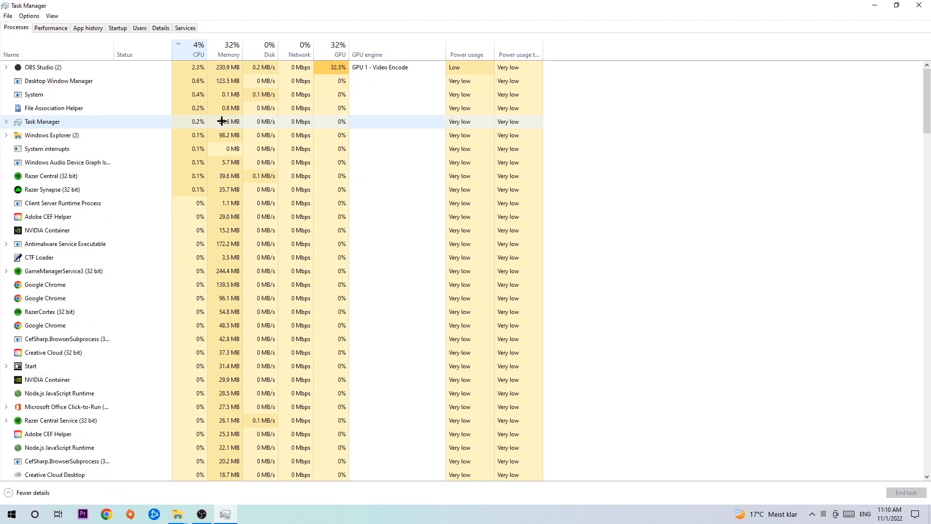
- Sort Task Manager processes by GPU usage, open a heavy process's options, then launch Settings
{"action": "left_click", "coordinate": [341, 49]}
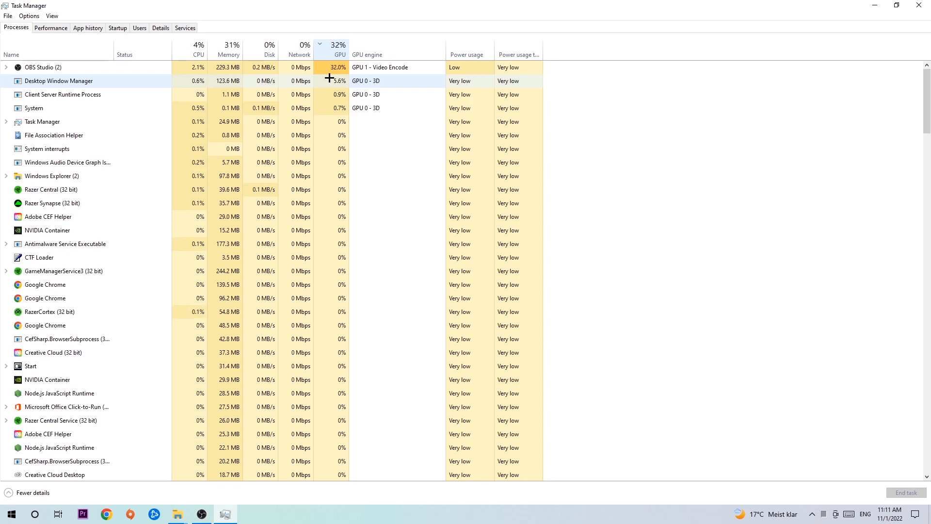
{"action": "right_click", "coordinate": [35, 67]}
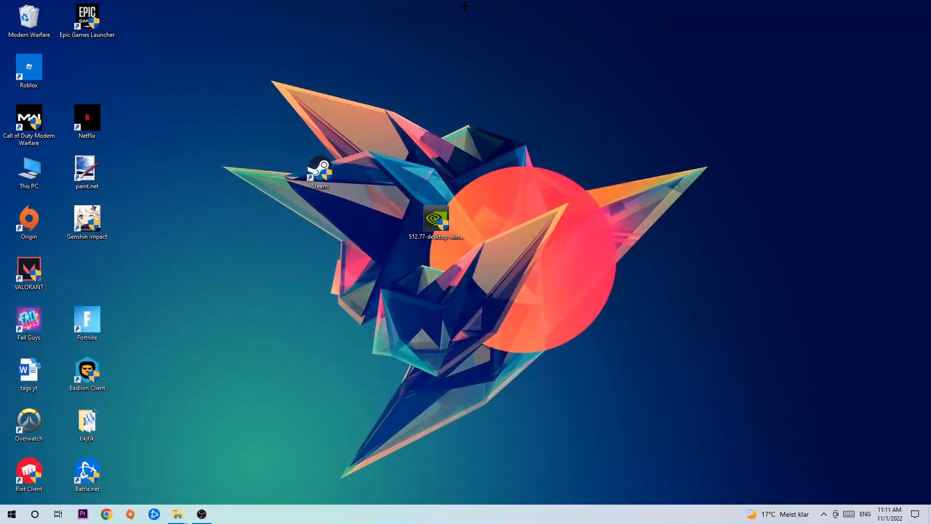
{"action": "mouse_move", "coordinate": [413, 106]}
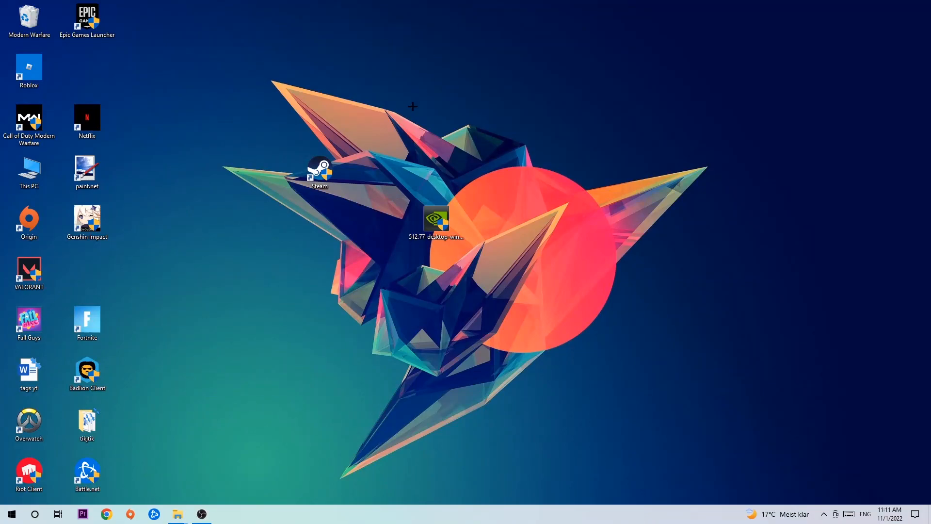
{"action": "left_click", "coordinate": [12, 514]}
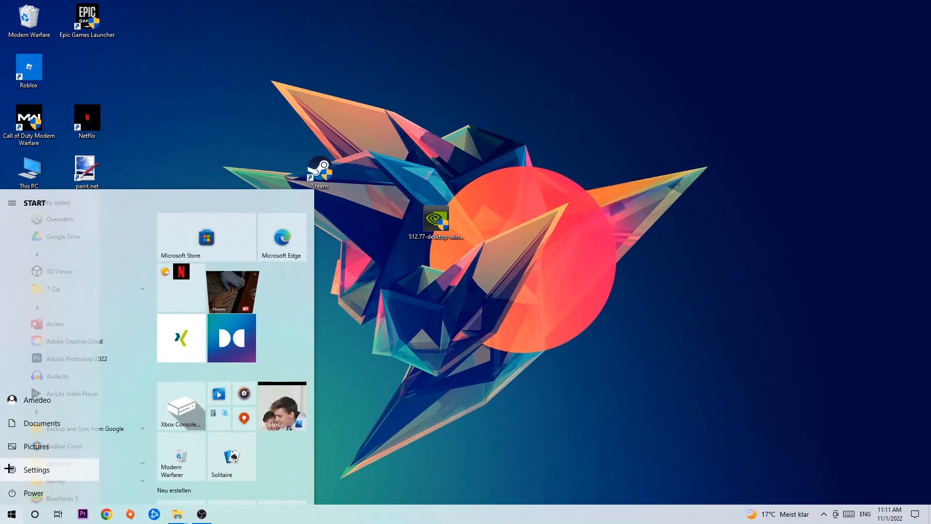
{"action": "left_click", "coordinate": [36, 470]}
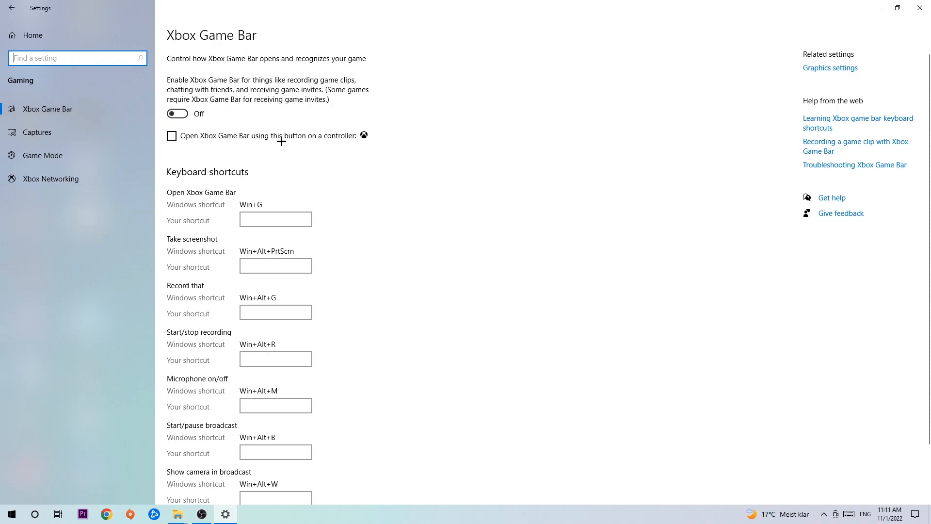
{"action": "mouse_move", "coordinate": [271, 119]}
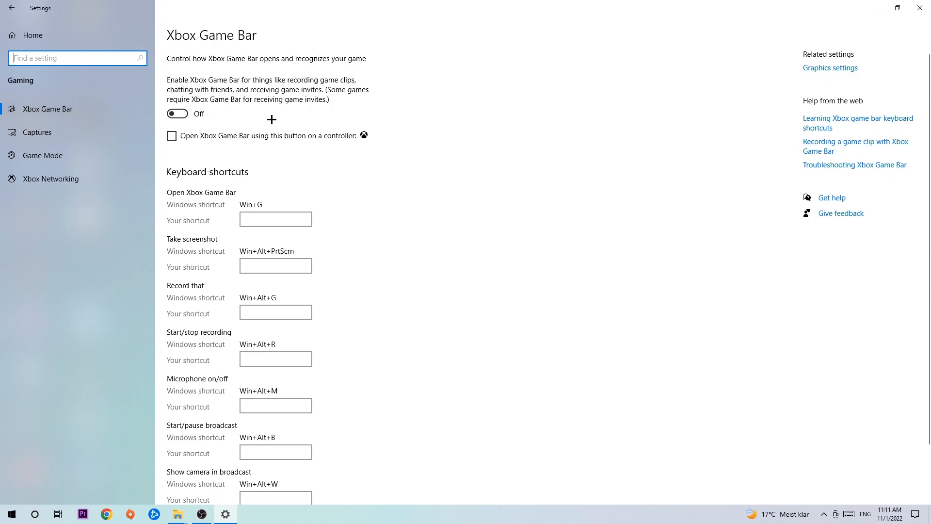
{"action": "mouse_move", "coordinate": [265, 118]}
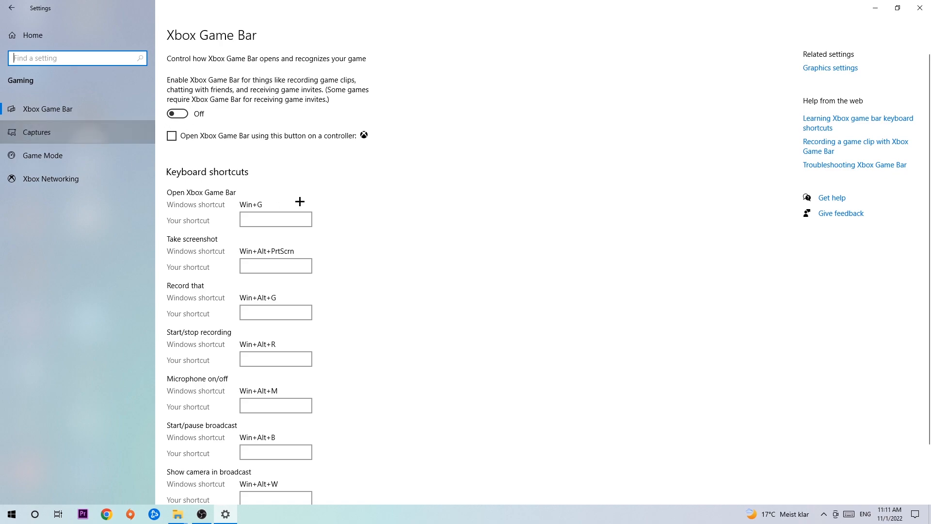
{"action": "mouse_move", "coordinate": [123, 172]}
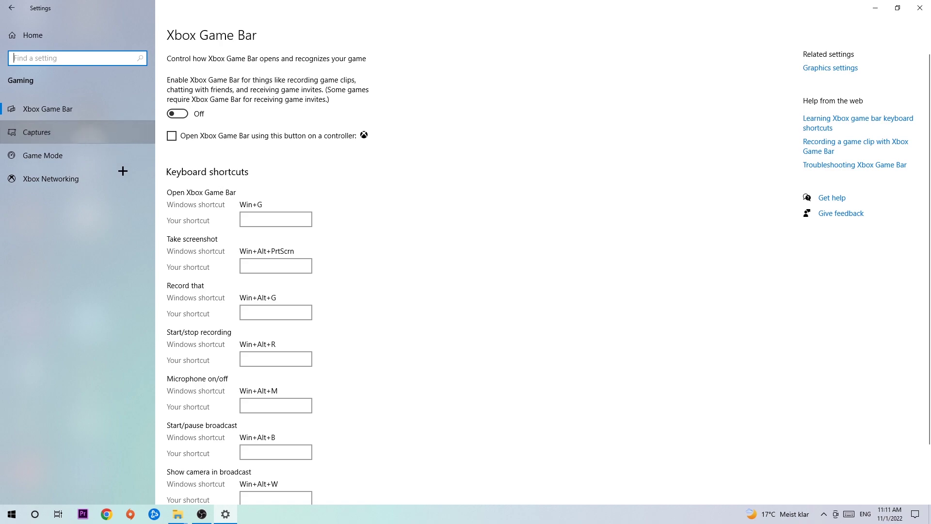
- Show the Captures settings with background recording off, two-hour limit and 30 fps
{"action": "left_click", "coordinate": [36, 132]}
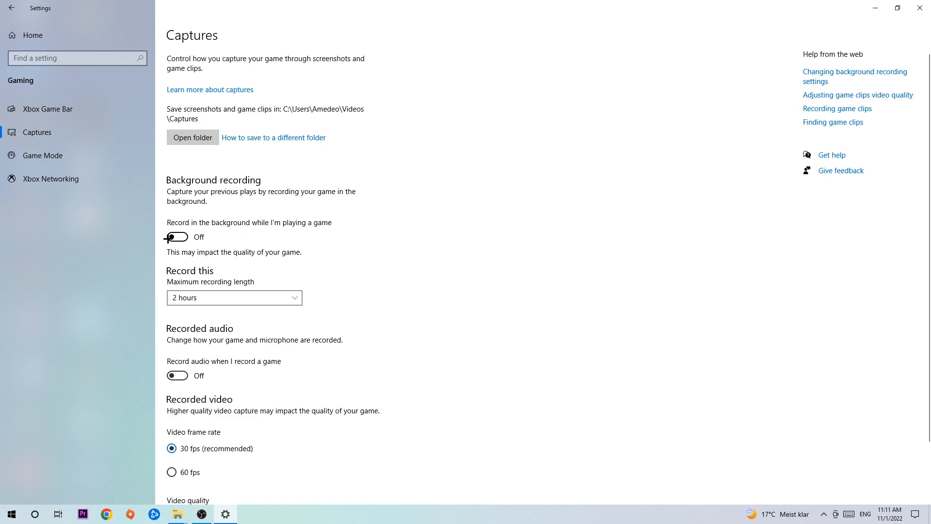
{"action": "mouse_move", "coordinate": [266, 199]}
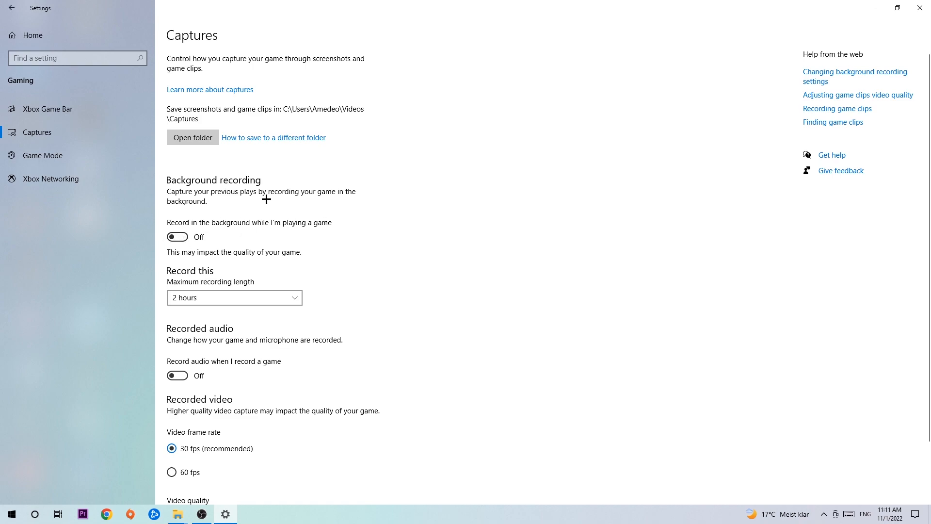
{"action": "mouse_move", "coordinate": [263, 202]}
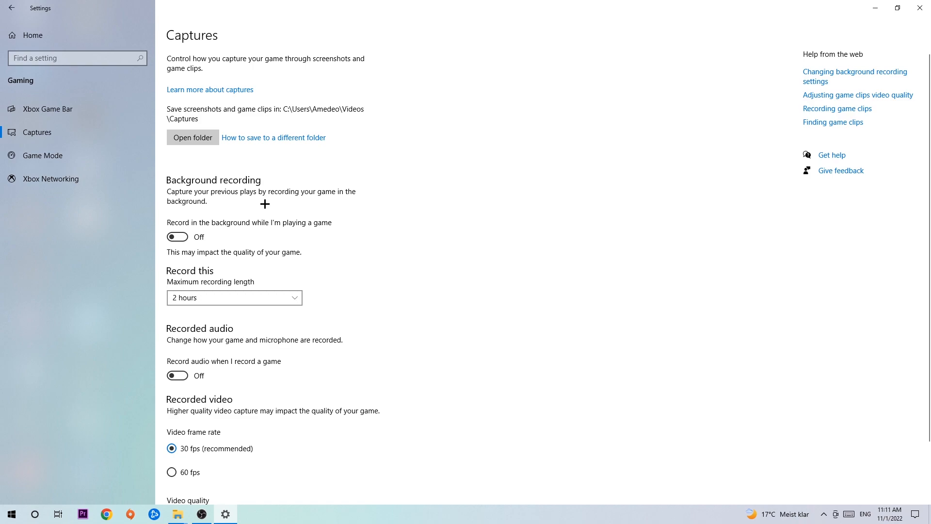
{"action": "mouse_move", "coordinate": [259, 205]}
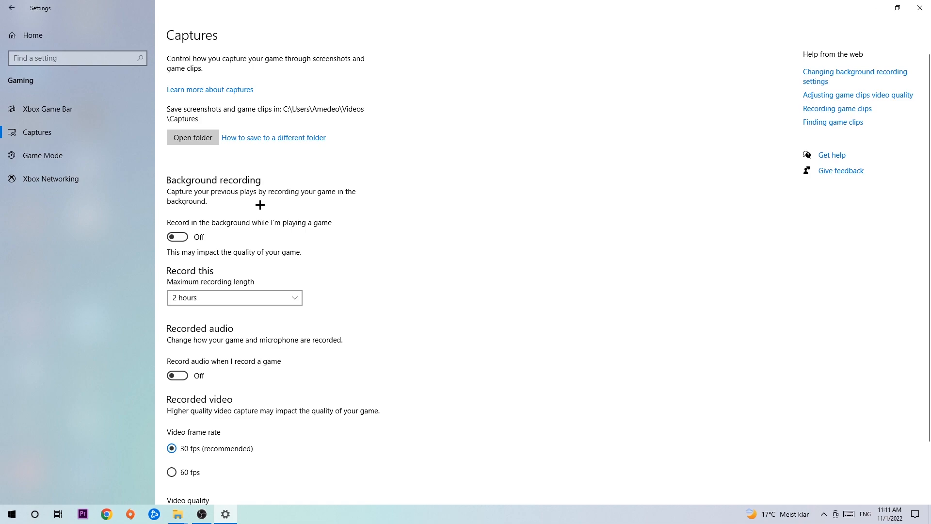
- Open the Game Mode page and confirm Game Mode is switched on
{"action": "left_click", "coordinate": [42, 155]}
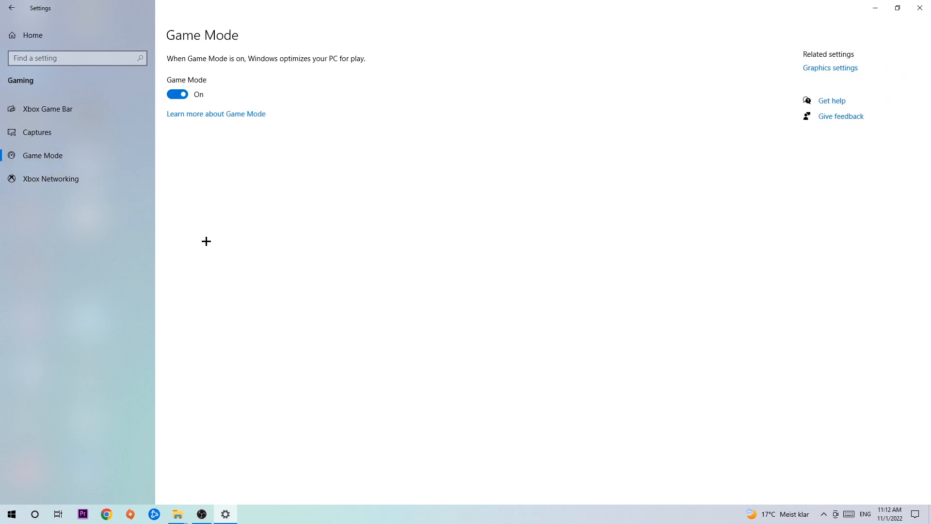
{"action": "mouse_move", "coordinate": [215, 227]}
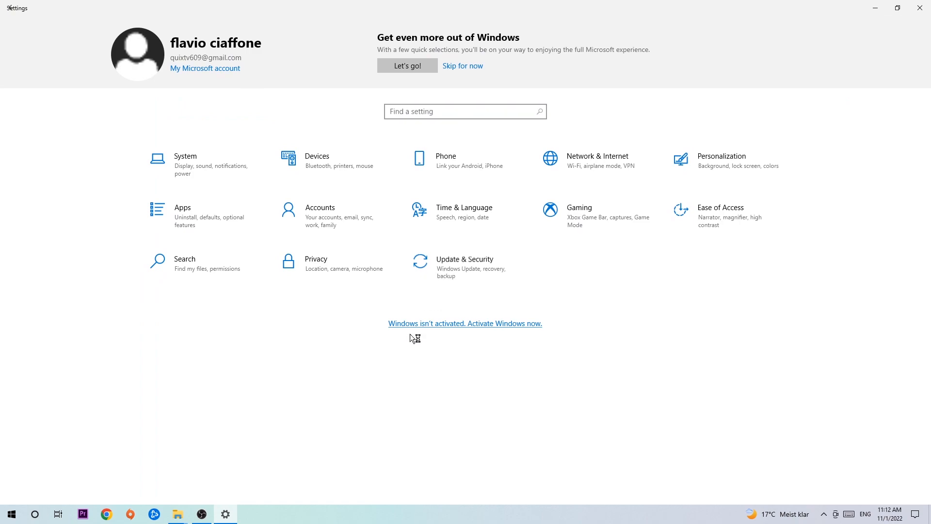
- Open Update & Security to view Windows Update reporting the PC is up to date
{"action": "left_click", "coordinate": [464, 259]}
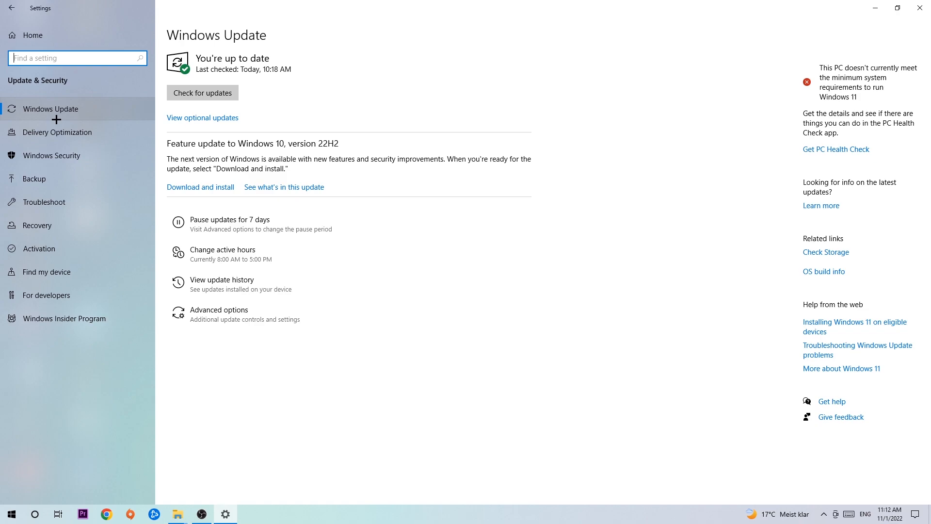
{"action": "mouse_move", "coordinate": [113, 101]}
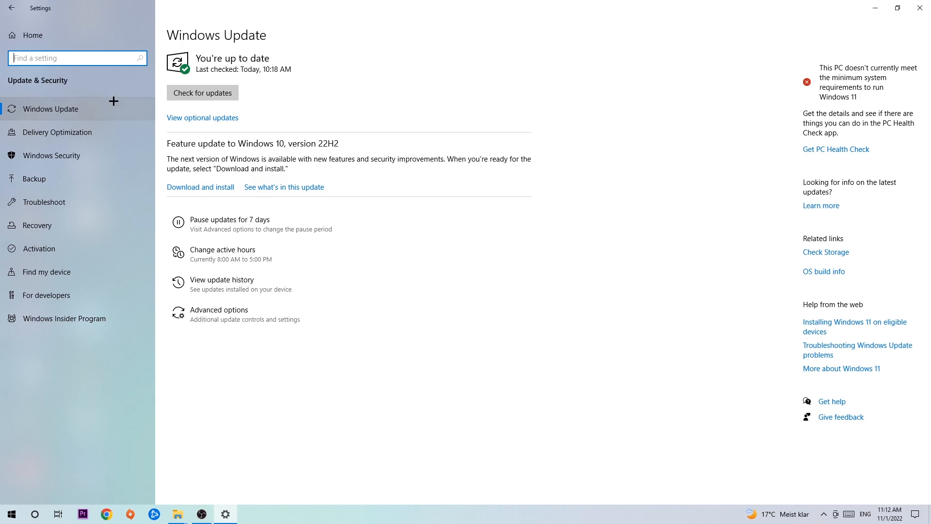
{"action": "mouse_move", "coordinate": [921, 8]}
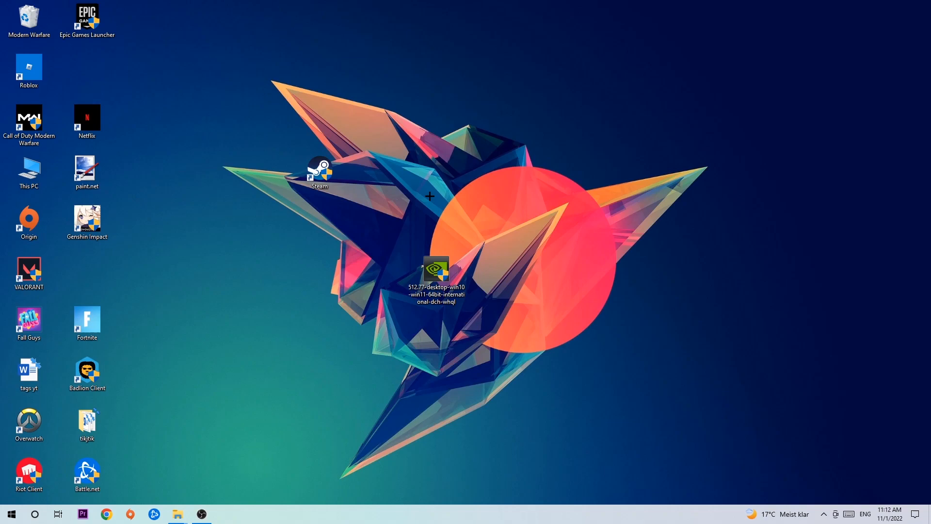
{"action": "mouse_move", "coordinate": [424, 183]}
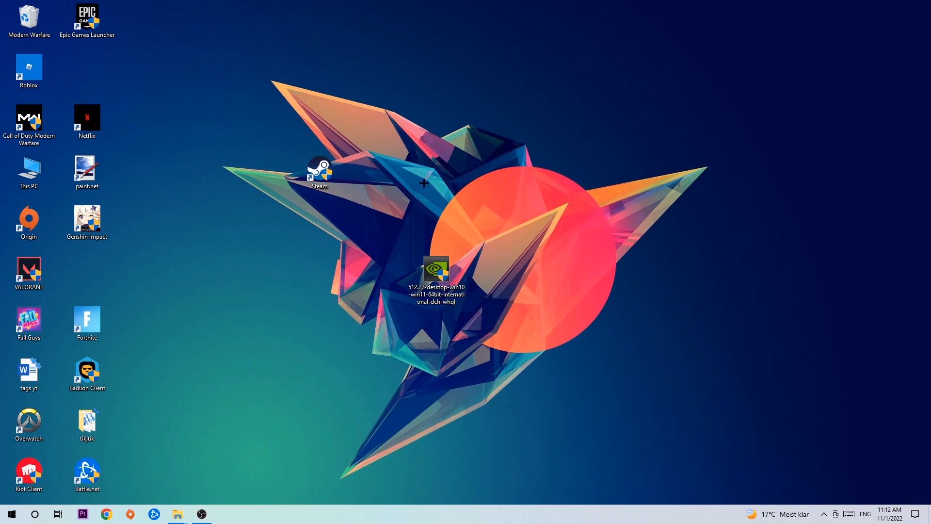
{"action": "mouse_move", "coordinate": [364, 176]}
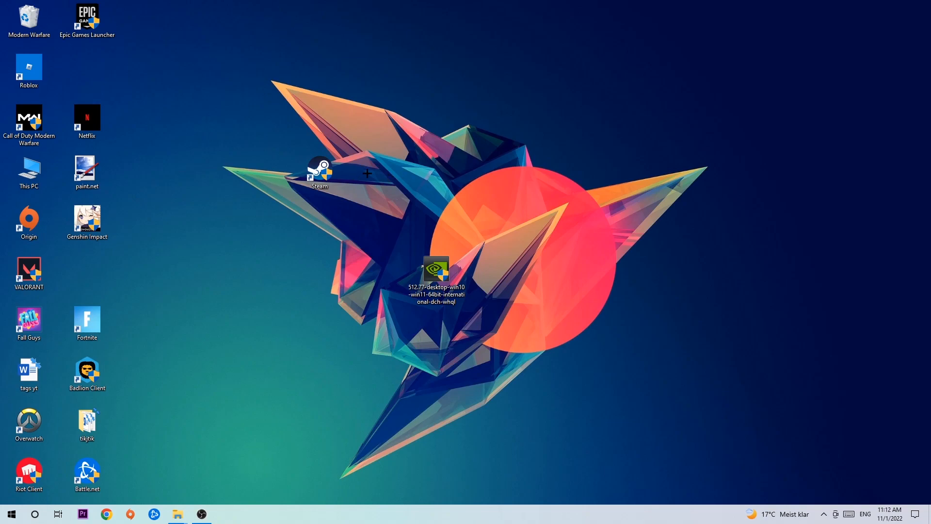